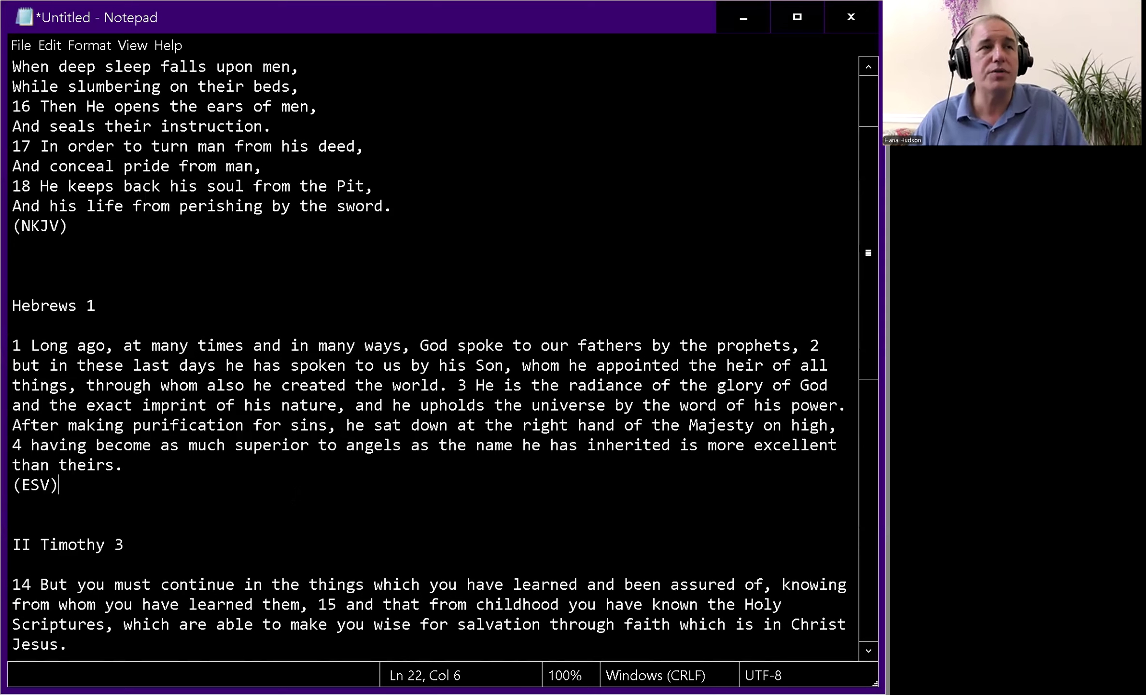
- Highlight Job 33 verses 15–16, on God speaking in dreams and opening men's ears
scroll(up, 3)
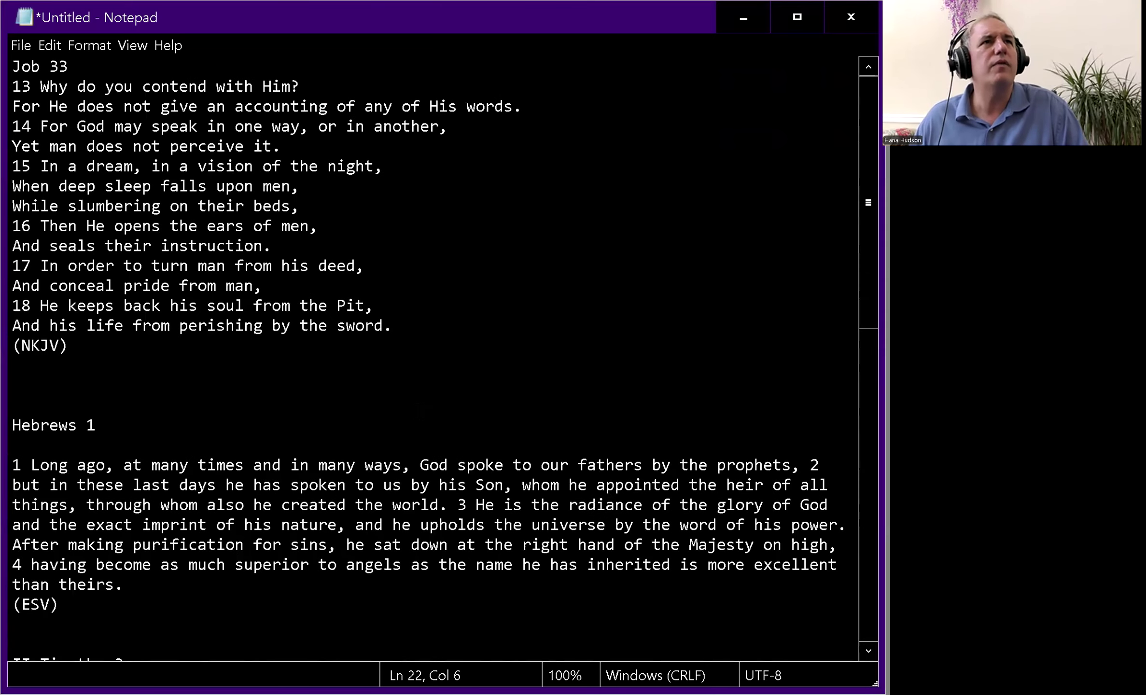
scroll(down, 3)
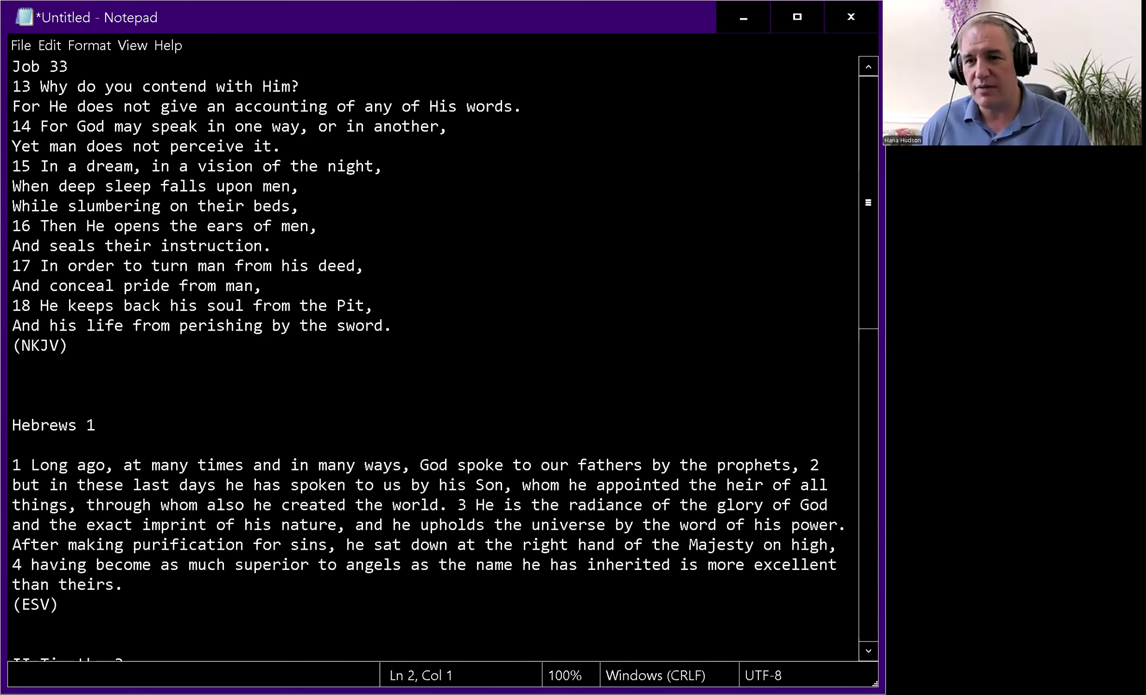
drag(217, 205, 392, 326)
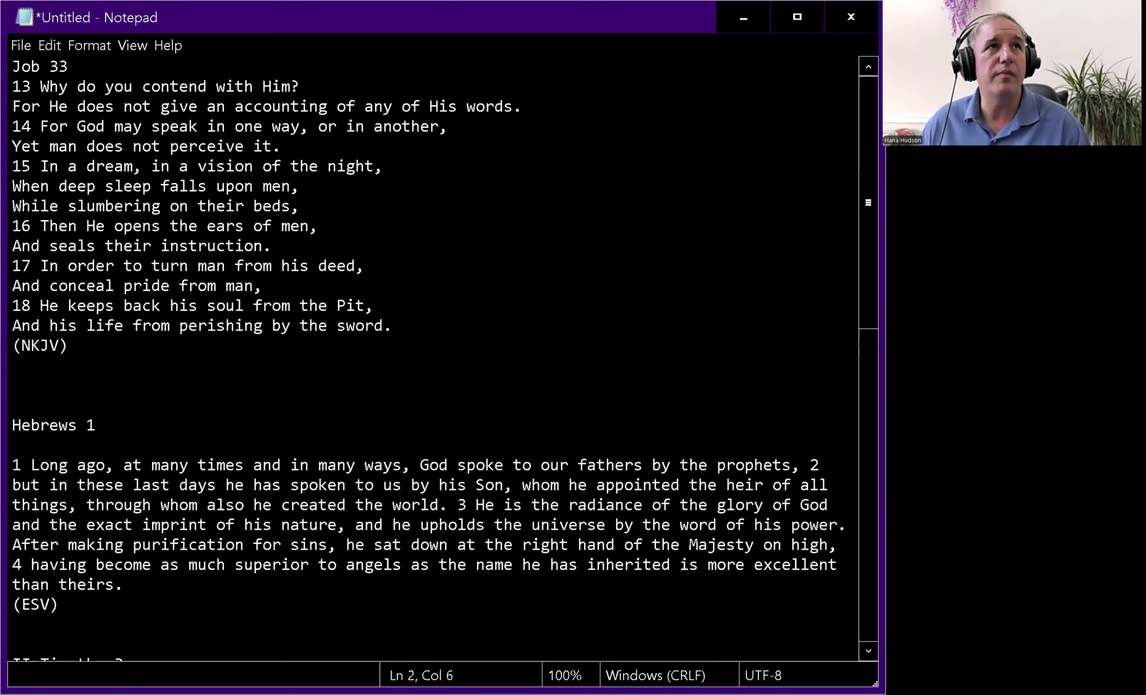
drag(14, 107, 446, 125)
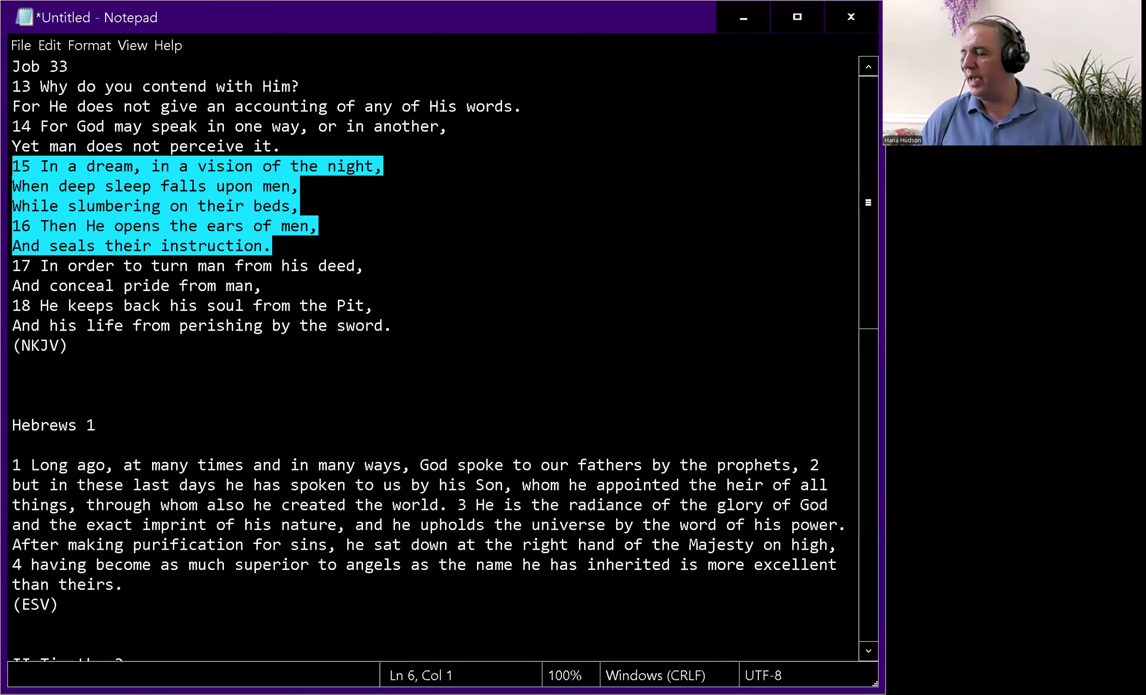
scroll(down, 3)
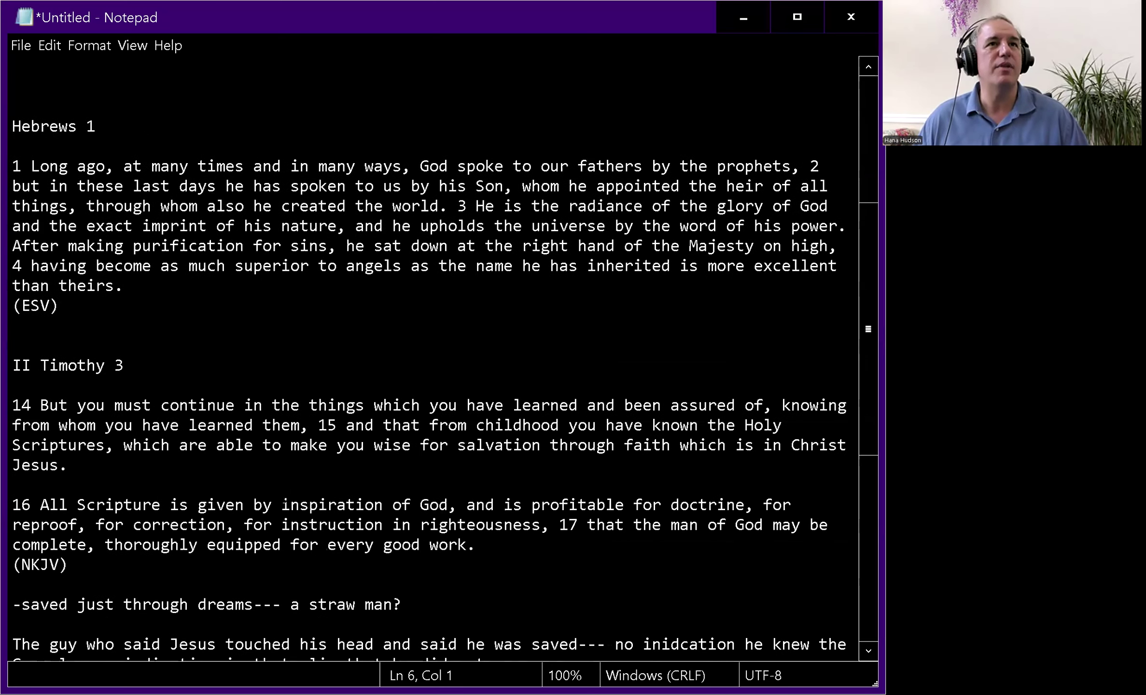